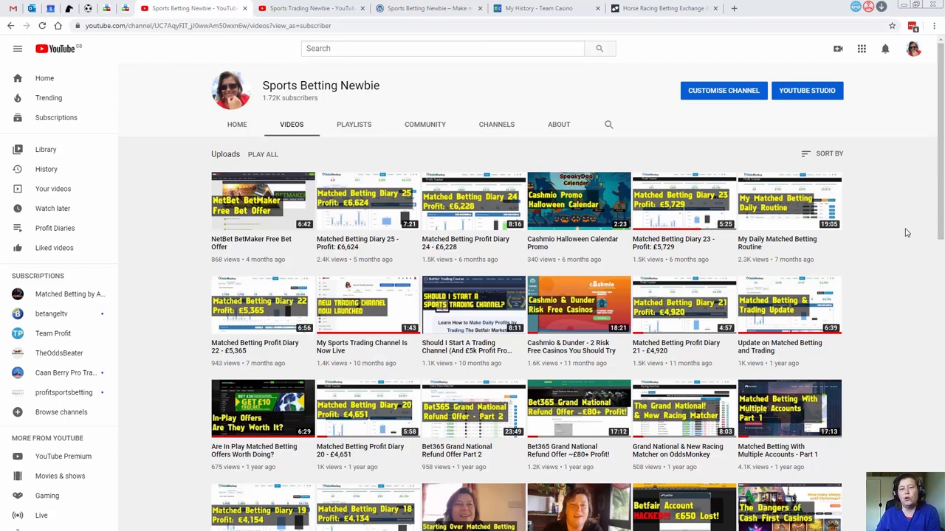
{"action": "mouse_move", "coordinate": [372, 97]}
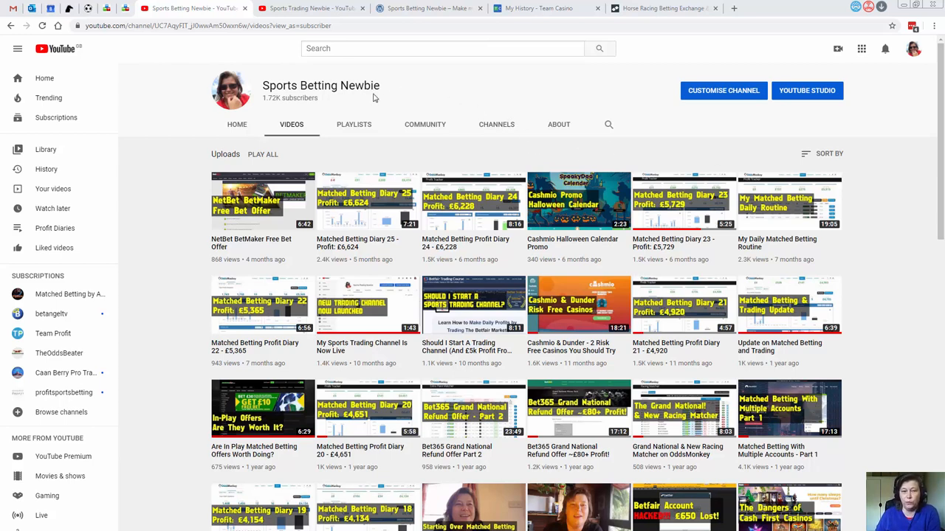
{"action": "mouse_move", "coordinate": [316, 96]}
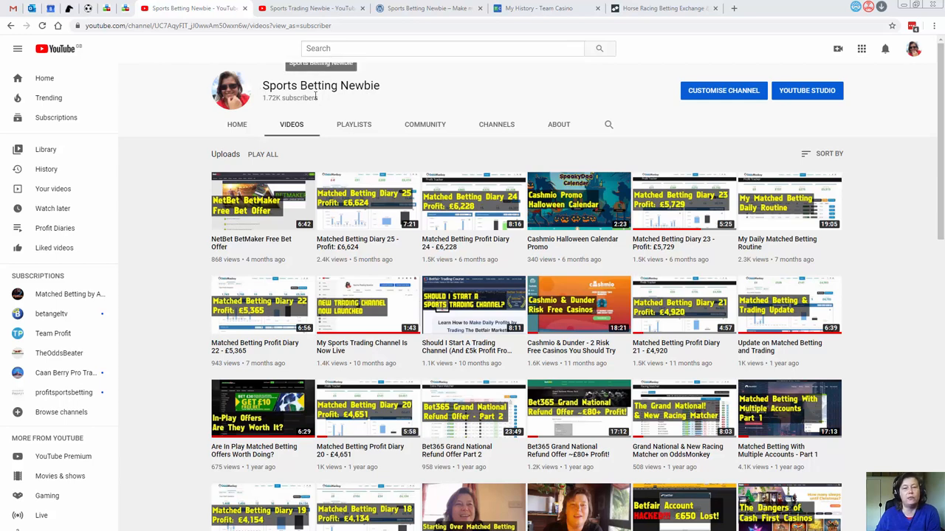
{"action": "mouse_move", "coordinate": [475, 100]}
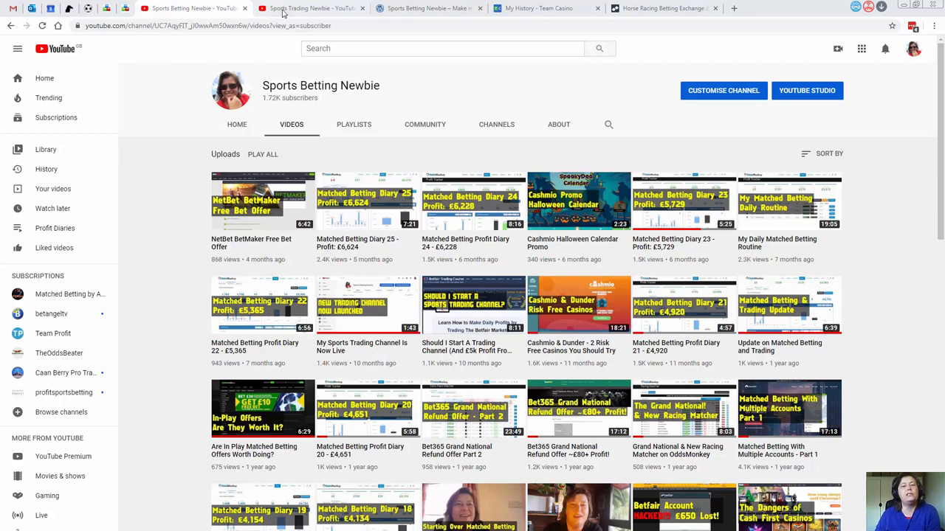
Switch to the Sports Trading Newbie channel's Videos page.
{"action": "left_click", "coordinate": [310, 9]}
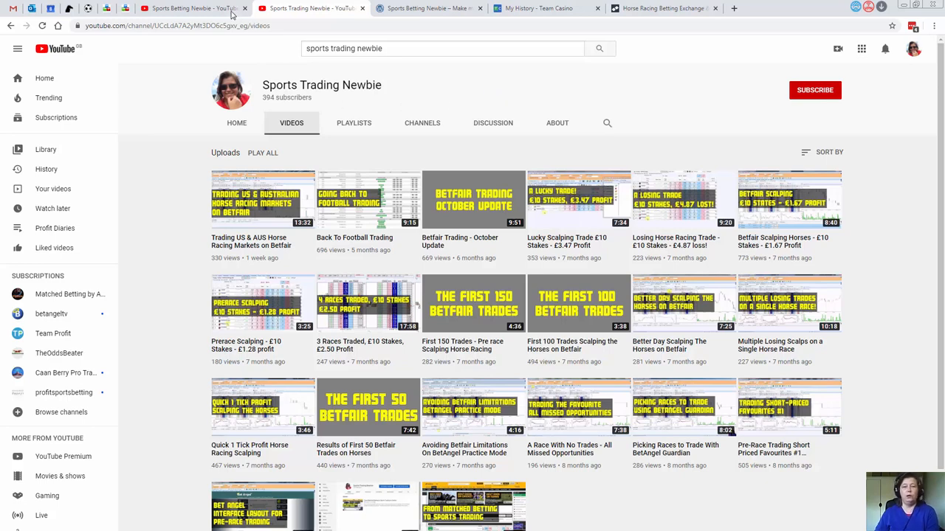
Return to the Sports Betting Newbie channel's Videos page.
{"action": "left_click", "coordinate": [192, 9]}
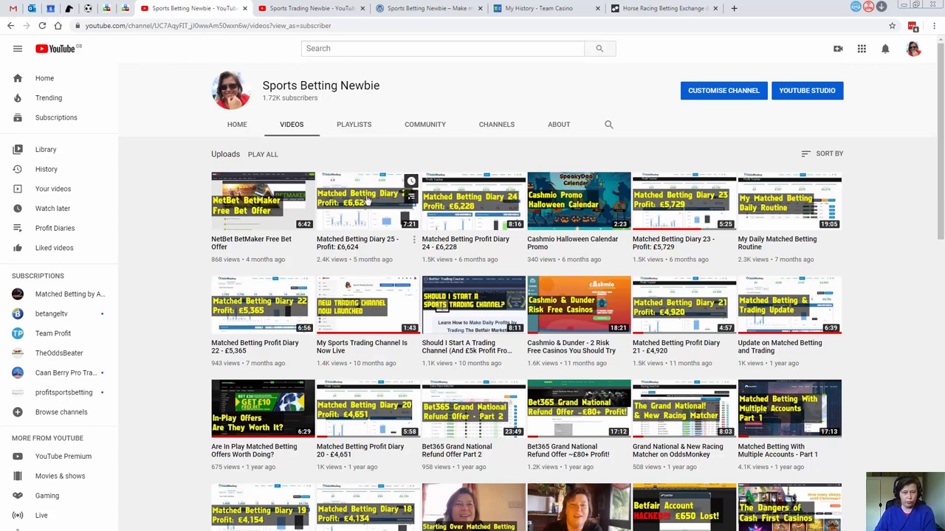
{"action": "mouse_move", "coordinate": [562, 77]}
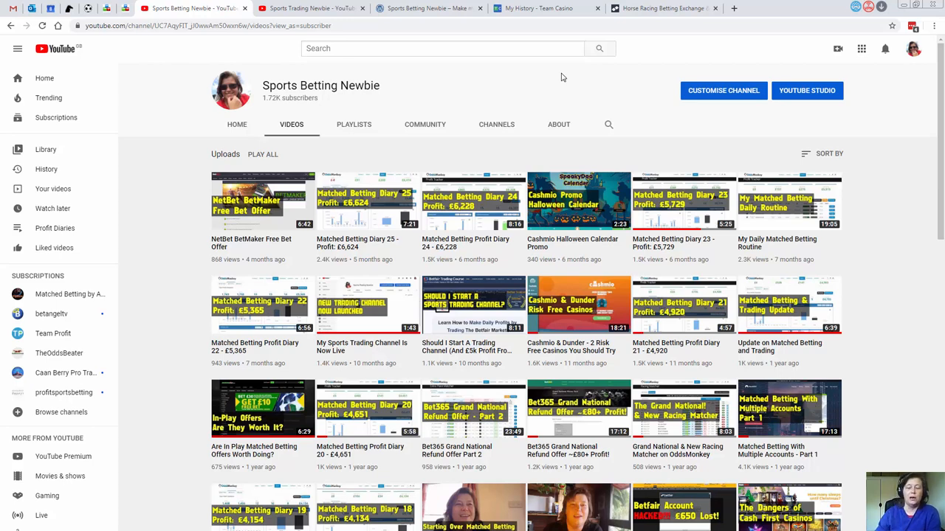
View the Profit Diaries playlist from the Playlists tab and browse its 30 videos.
{"action": "left_click", "coordinate": [354, 124]}
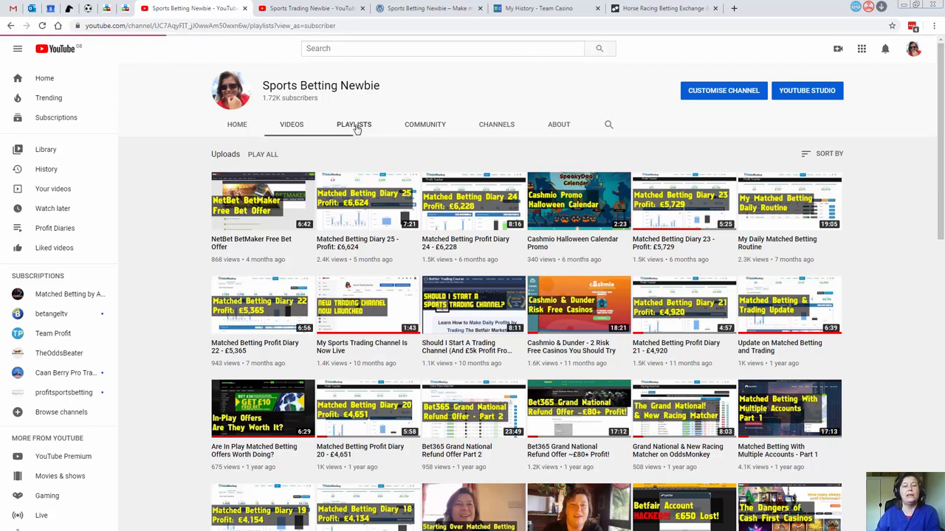
{"action": "left_click", "coordinate": [354, 124]}
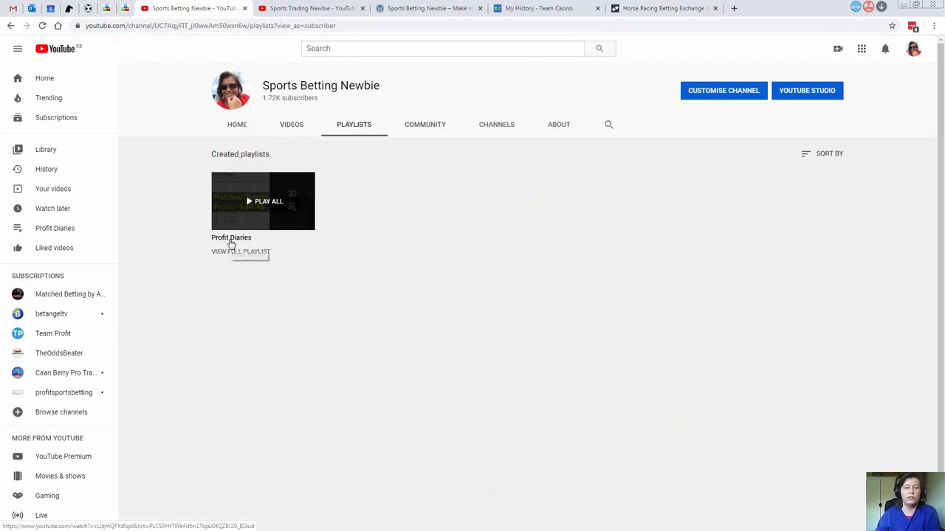
{"action": "left_click", "coordinate": [263, 201]}
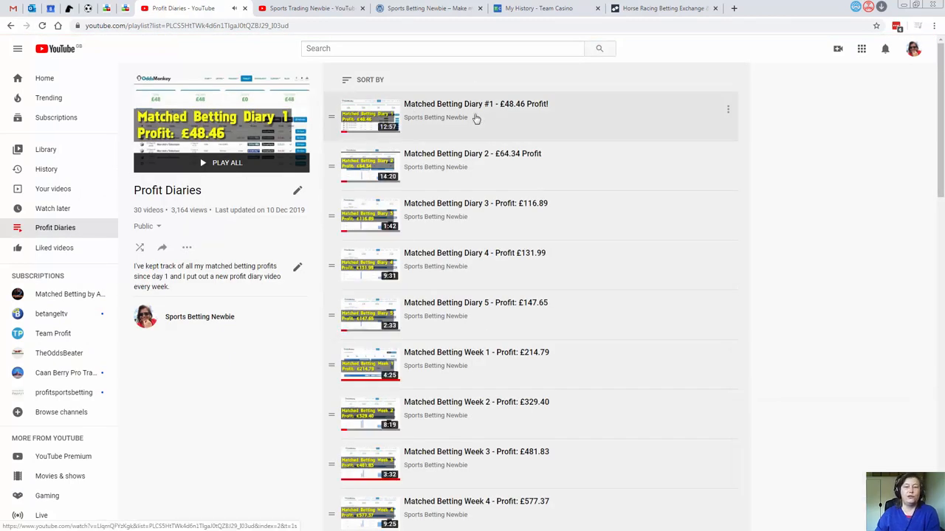
{"action": "mouse_move", "coordinate": [569, 118]}
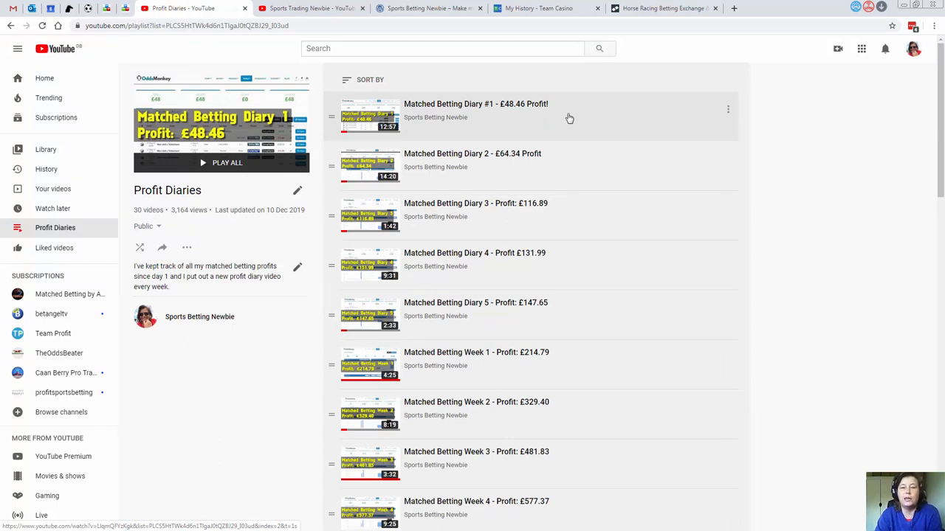
{"action": "mouse_move", "coordinate": [561, 158]}
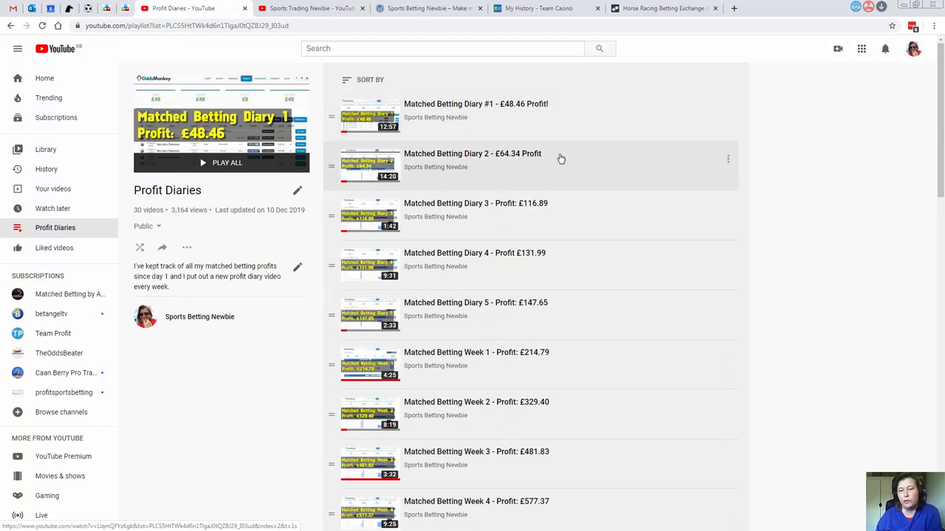
{"action": "scroll", "scroll_direction": "down", "scroll_amount": 3}
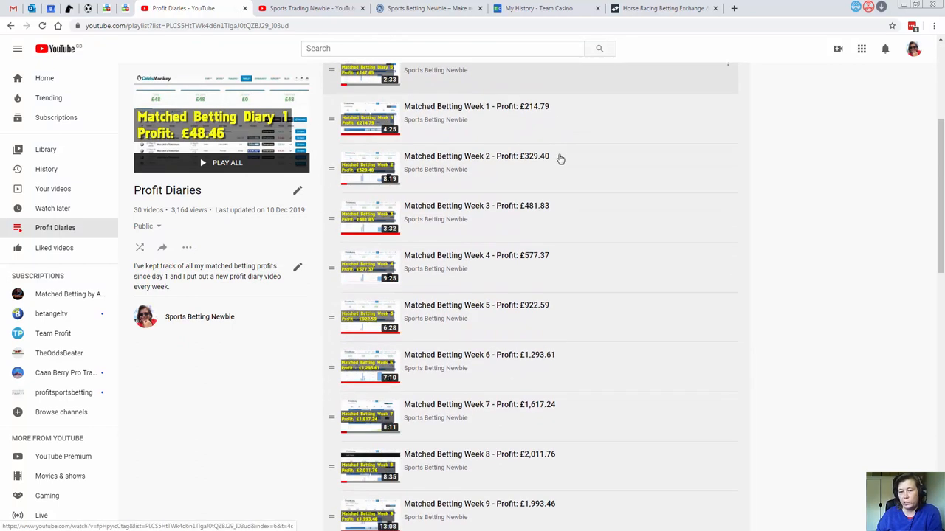
{"action": "scroll", "scroll_direction": "up", "scroll_amount": 3}
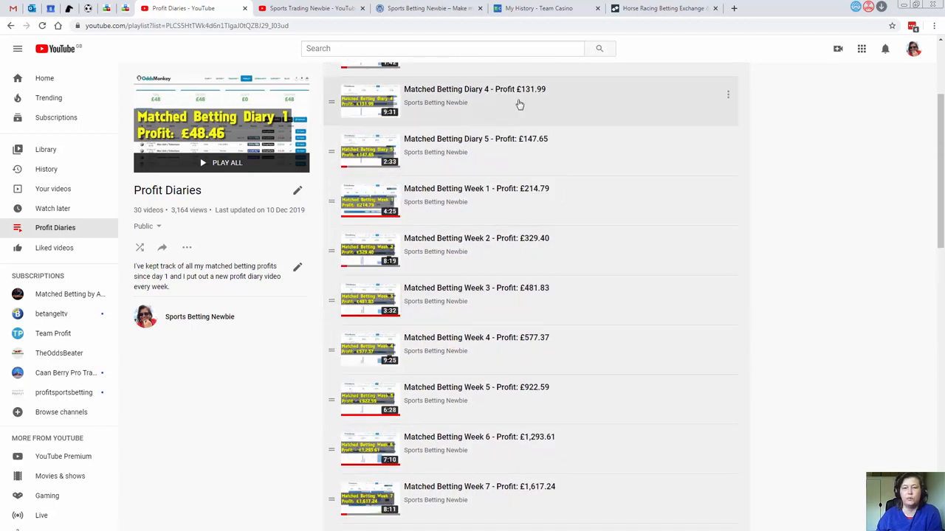
{"action": "scroll", "scroll_direction": "up", "scroll_amount": 3}
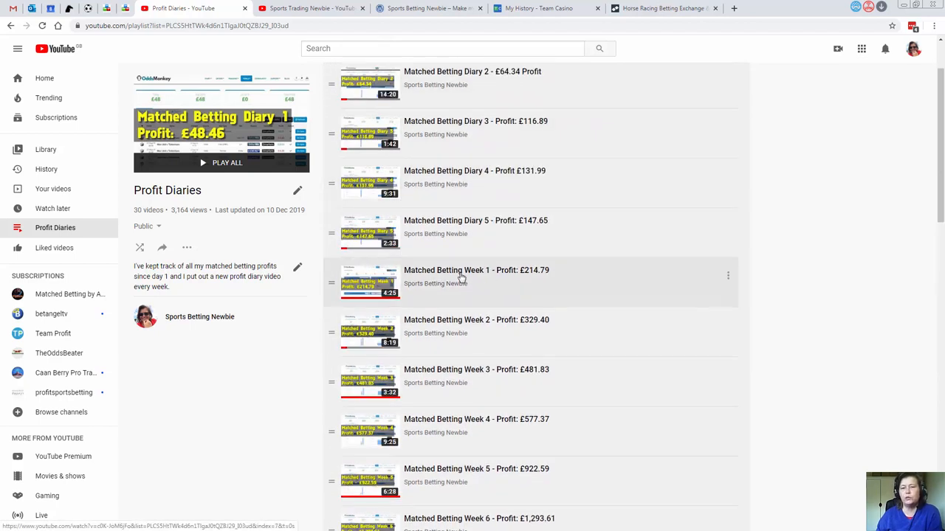
{"action": "scroll", "scroll_direction": "down", "scroll_amount": 3}
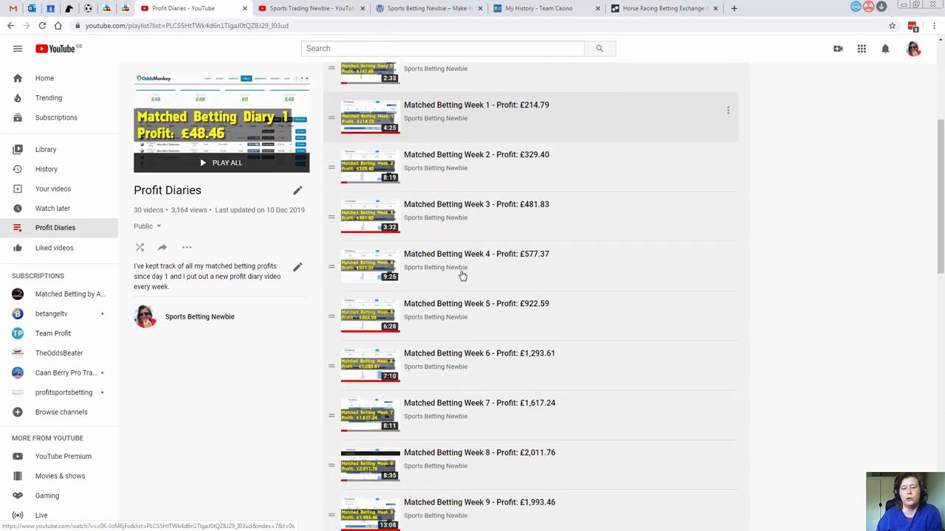
{"action": "scroll", "scroll_direction": "down", "scroll_amount": 3}
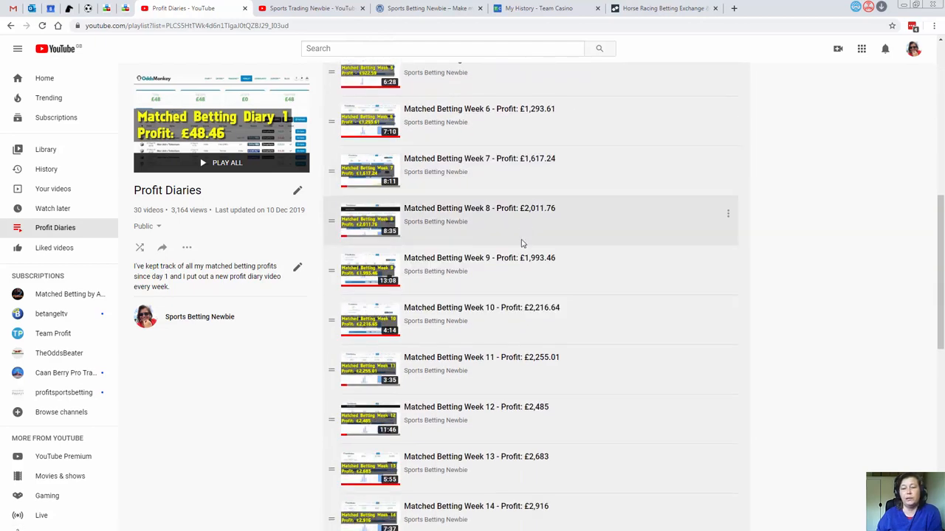
{"action": "scroll", "scroll_direction": "down", "scroll_amount": 3}
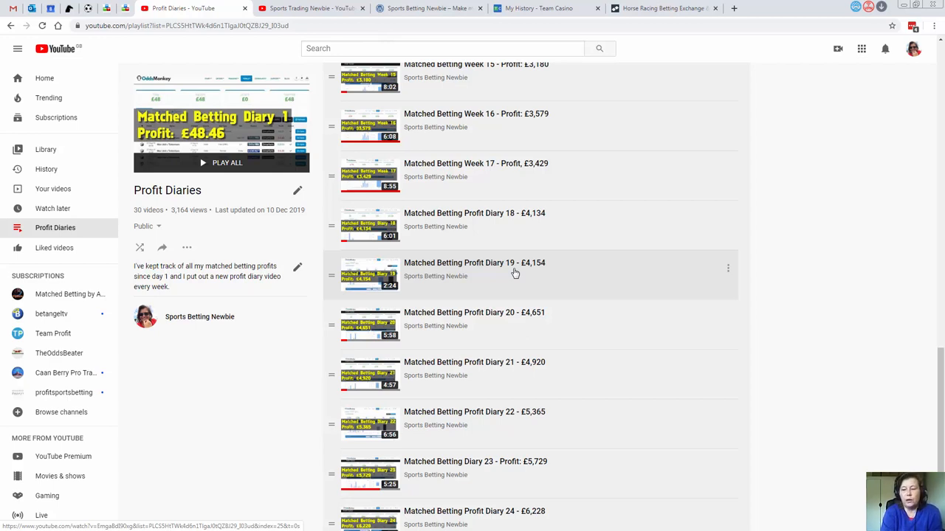
{"action": "mouse_move", "coordinate": [783, 236]}
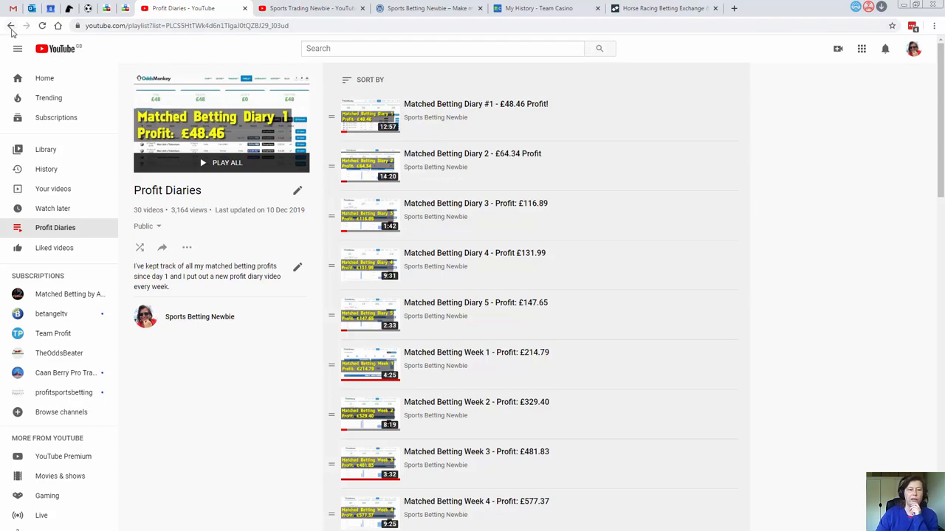
Leave the playlist and show the Sports Betting Newbie channel's uploaded videos again.
{"action": "left_click", "coordinate": [10, 25]}
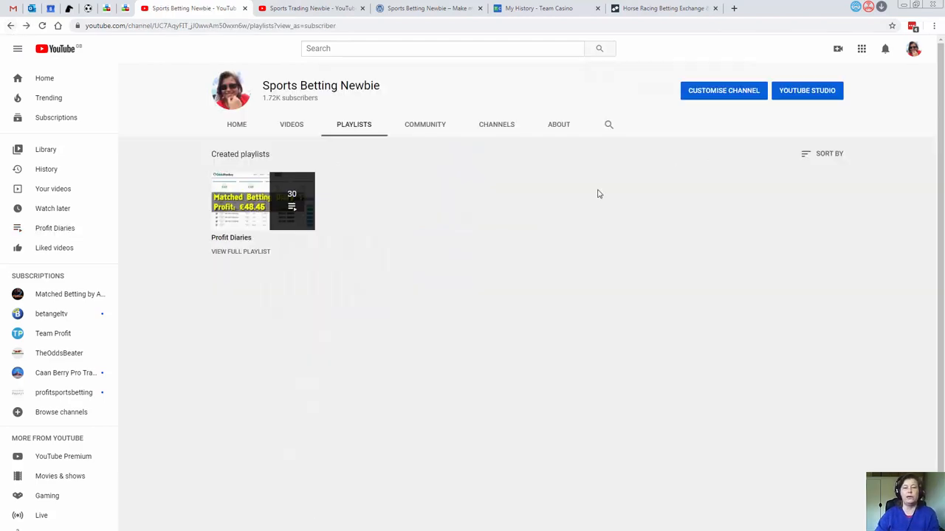
{"action": "left_click", "coordinate": [290, 124]}
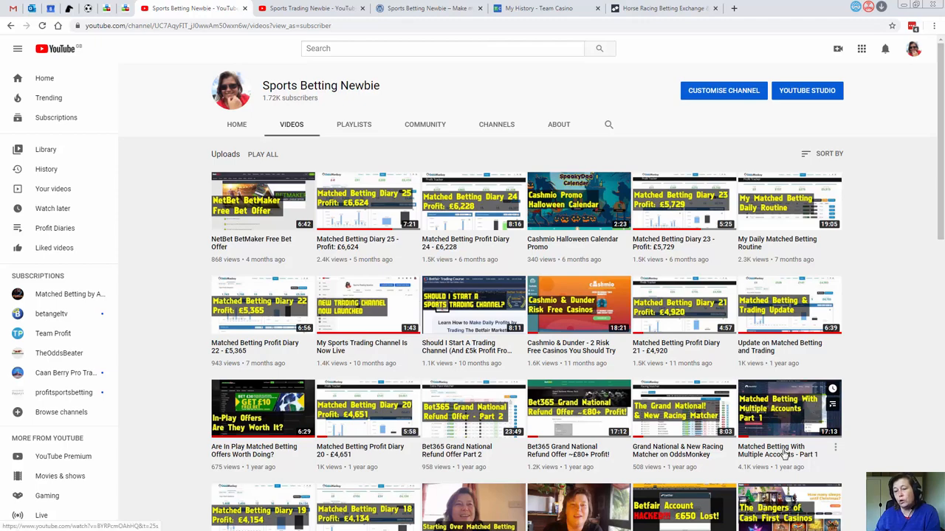
Play the Matched Betting With Multiple Accounts - Part 1 video.
{"action": "left_click", "coordinate": [788, 408]}
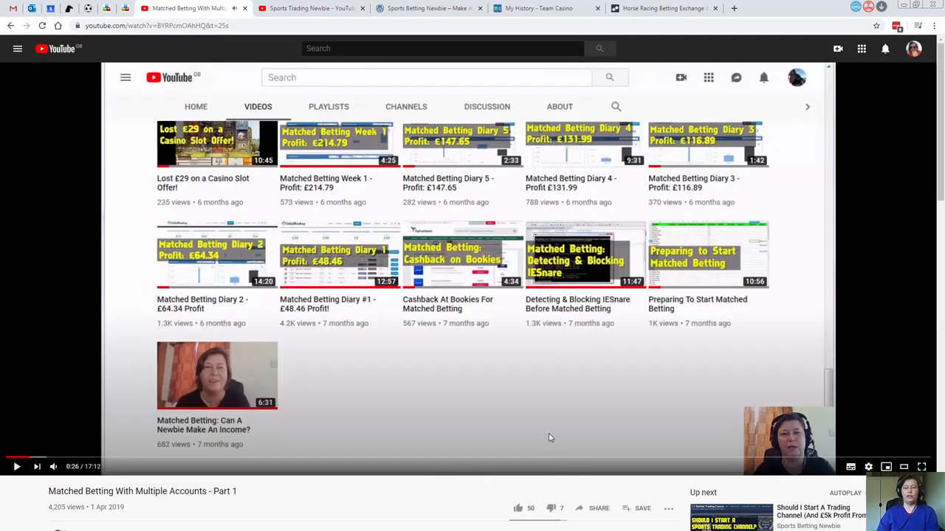
{"action": "mouse_move", "coordinate": [593, 388]}
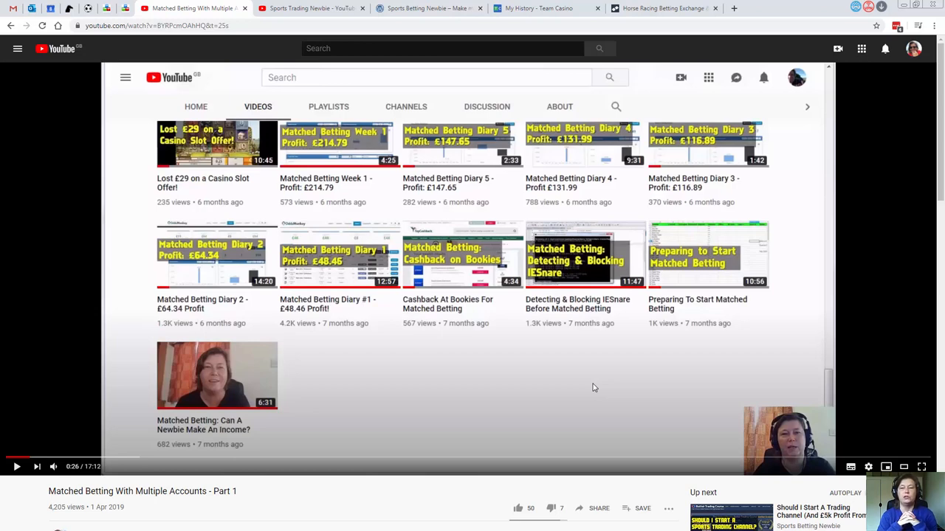
{"action": "mouse_move", "coordinate": [520, 346]}
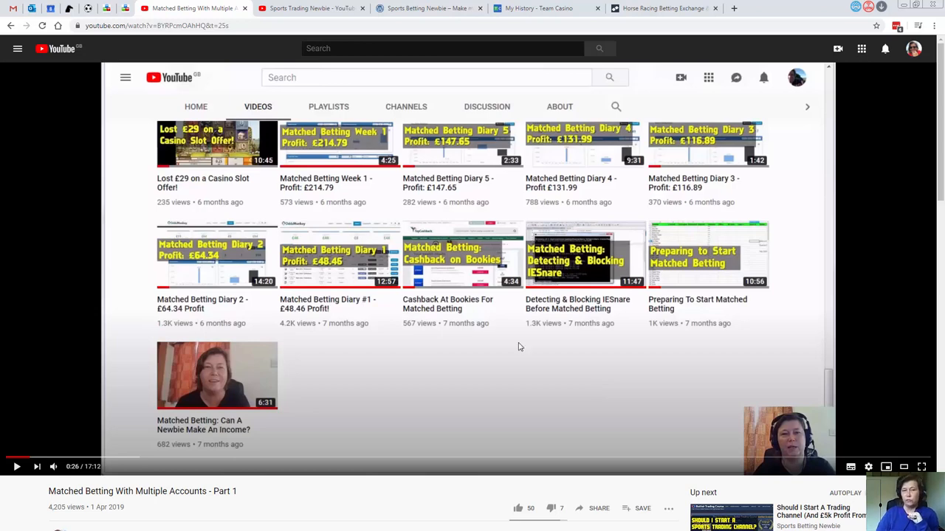
Browse the Sports Trading Newbie channel's Betfair trading uploads.
{"action": "left_click", "coordinate": [310, 9]}
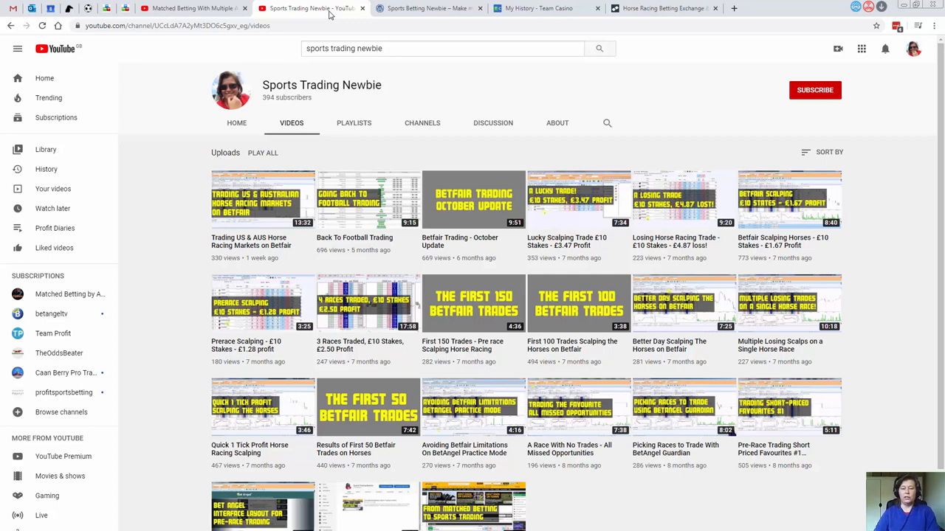
{"action": "scroll", "scroll_direction": "down", "scroll_amount": 3}
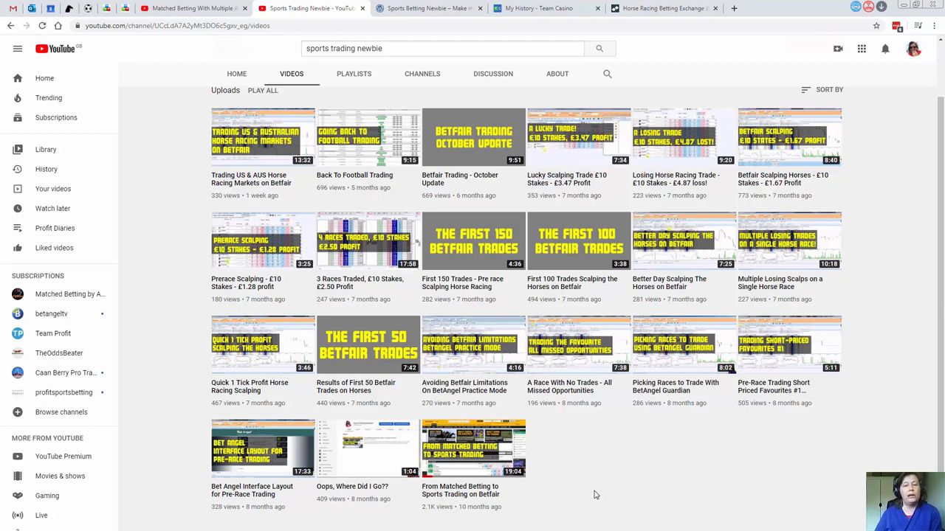
{"action": "scroll", "scroll_direction": "up", "scroll_amount": 3}
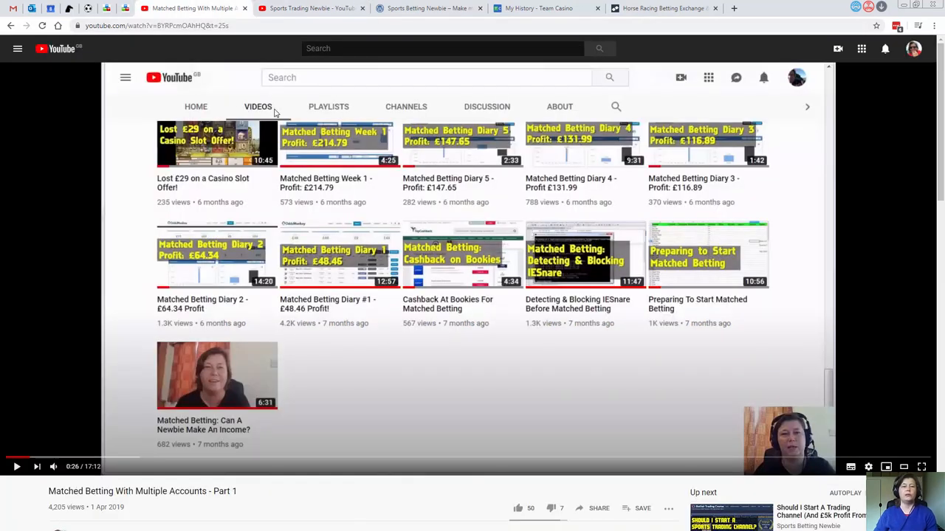
{"action": "mouse_move", "coordinate": [384, 260]}
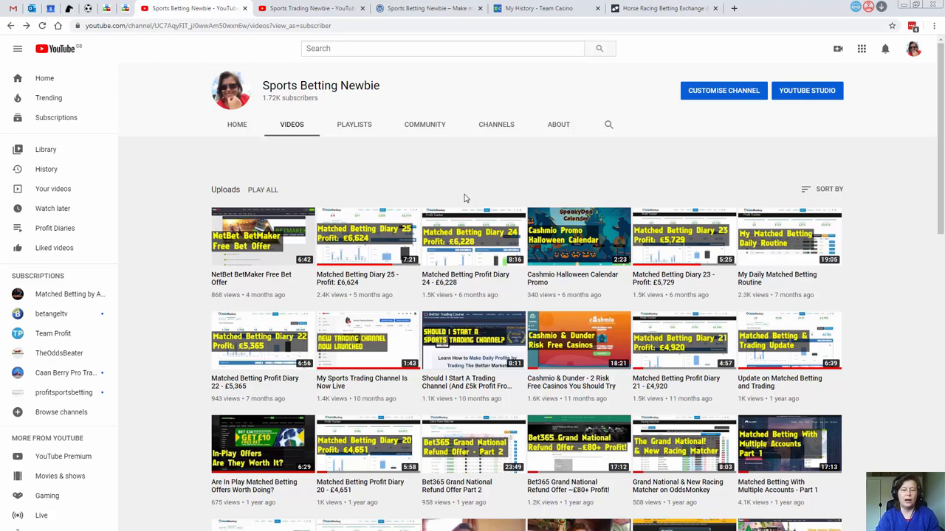
{"action": "mouse_move", "coordinate": [555, 272]}
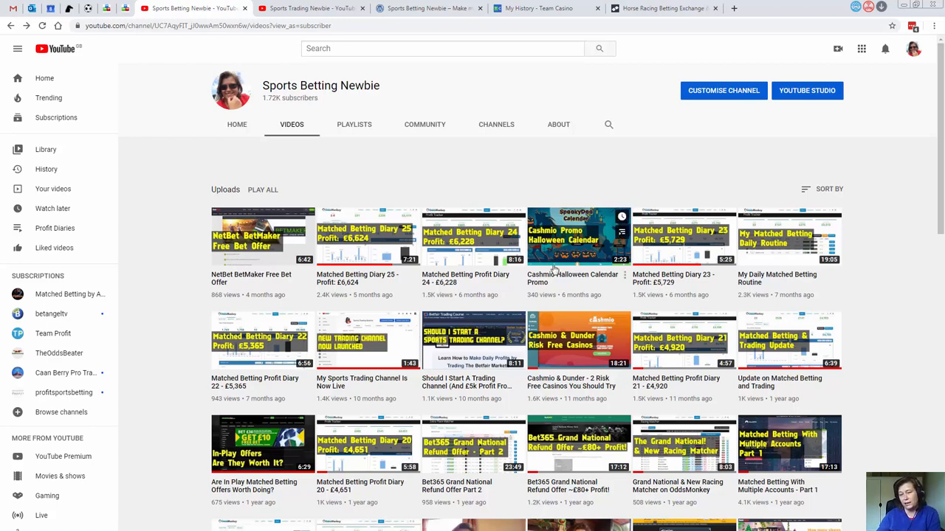
{"action": "mouse_move", "coordinate": [568, 280]}
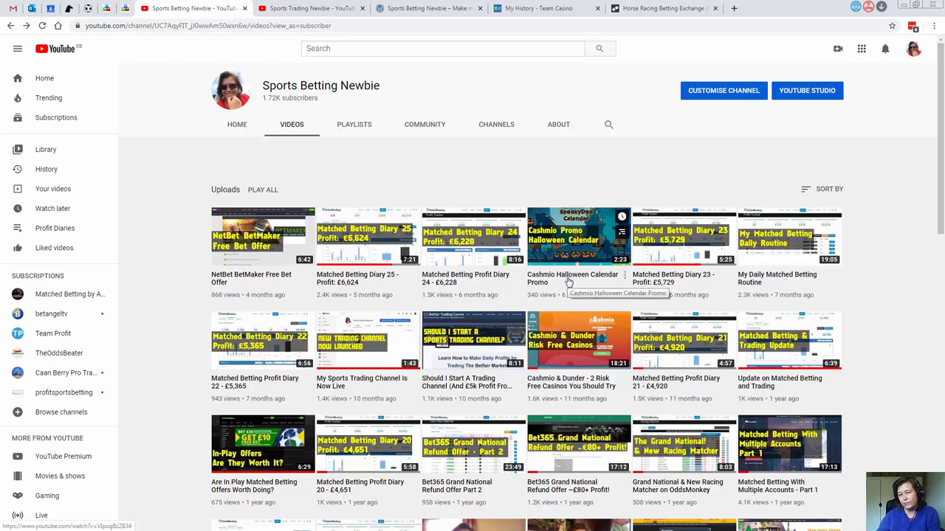
{"action": "scroll", "scroll_direction": "down", "scroll_amount": 3}
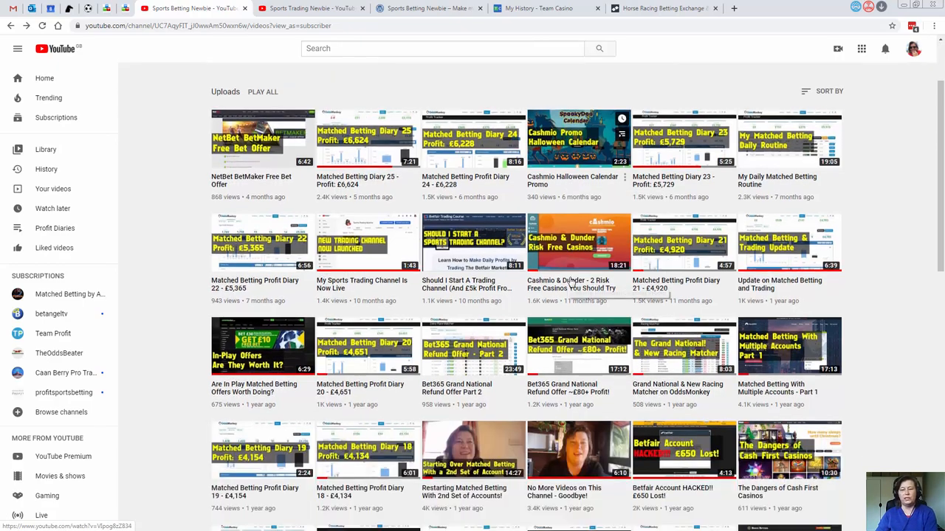
{"action": "scroll", "scroll_direction": "up", "scroll_amount": 3}
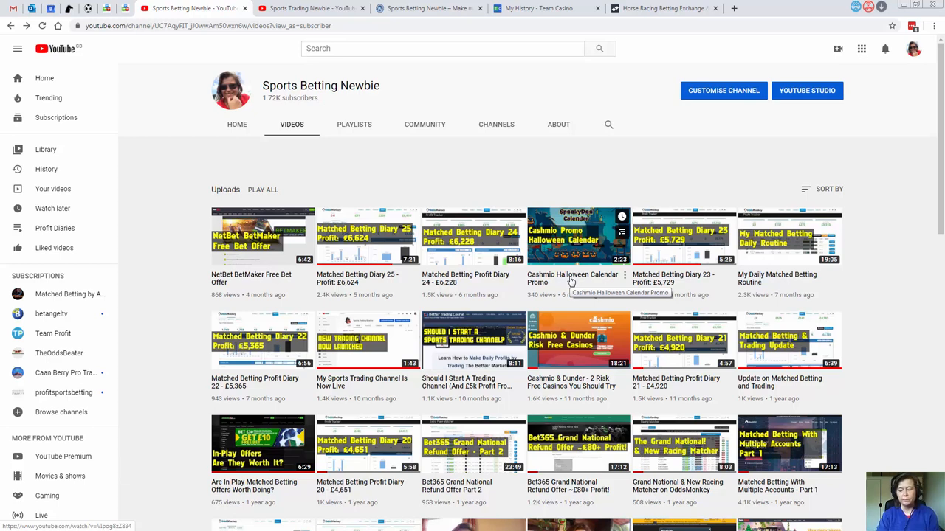
{"action": "mouse_move", "coordinate": [573, 279]}
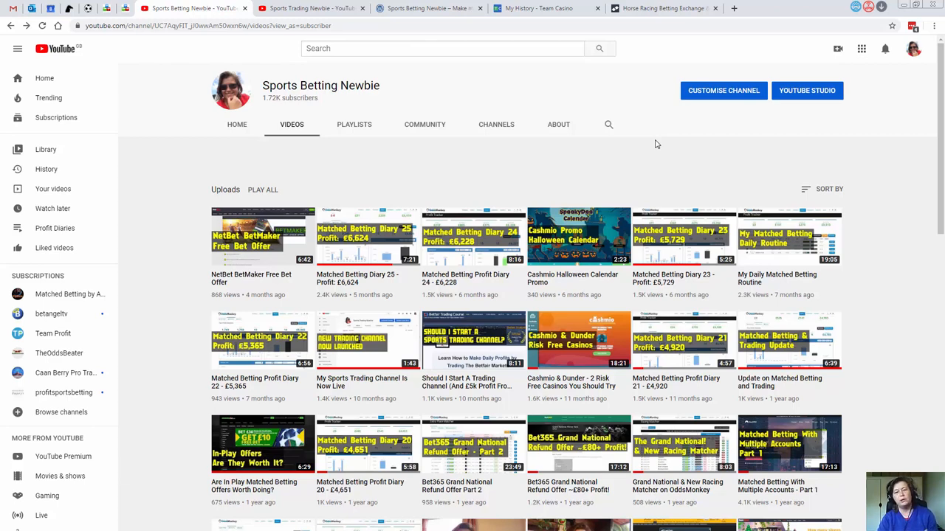
{"action": "mouse_move", "coordinate": [632, 104]}
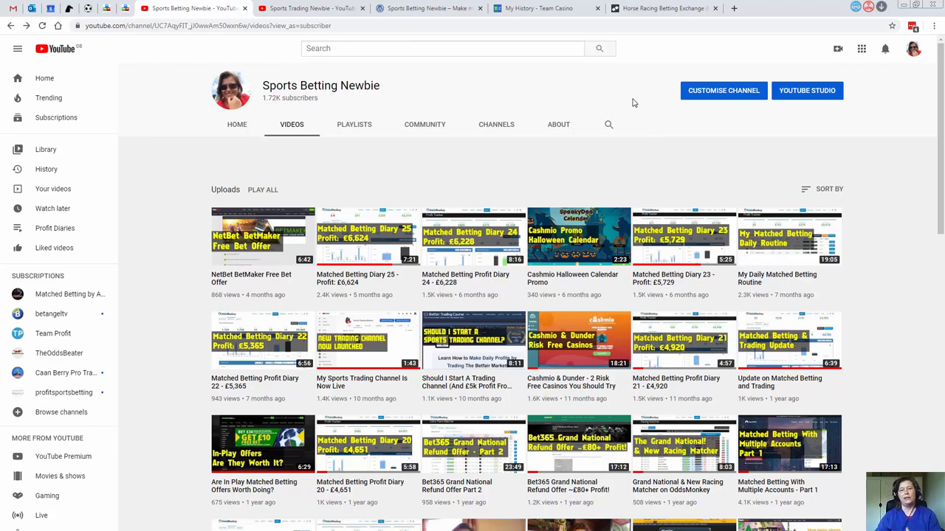
Show the Sports Betting Newbie website's blog homepage.
{"action": "left_click", "coordinate": [428, 8]}
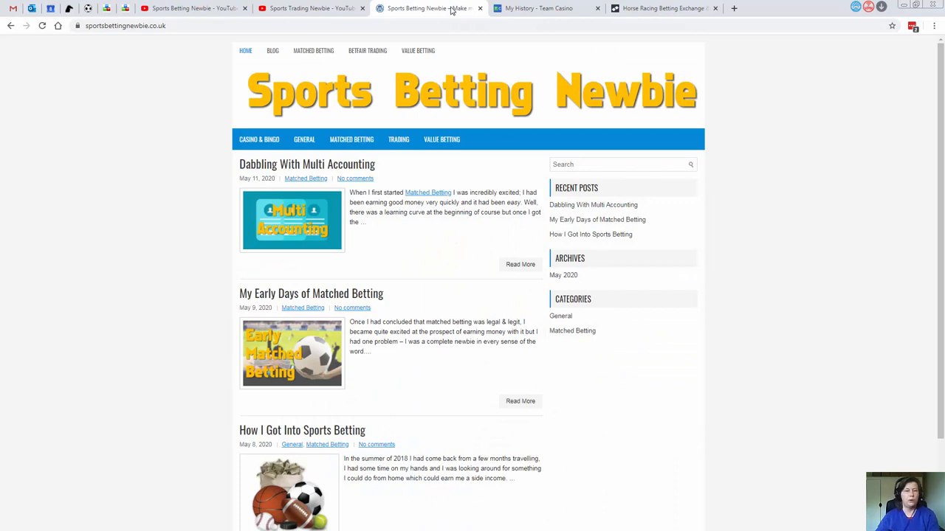
{"action": "mouse_move", "coordinate": [774, 198]}
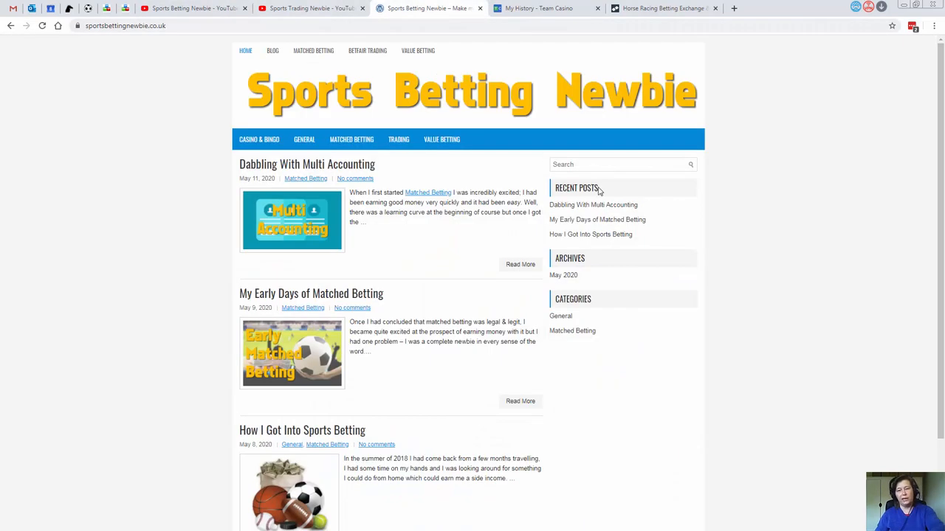
{"action": "mouse_move", "coordinate": [605, 164]}
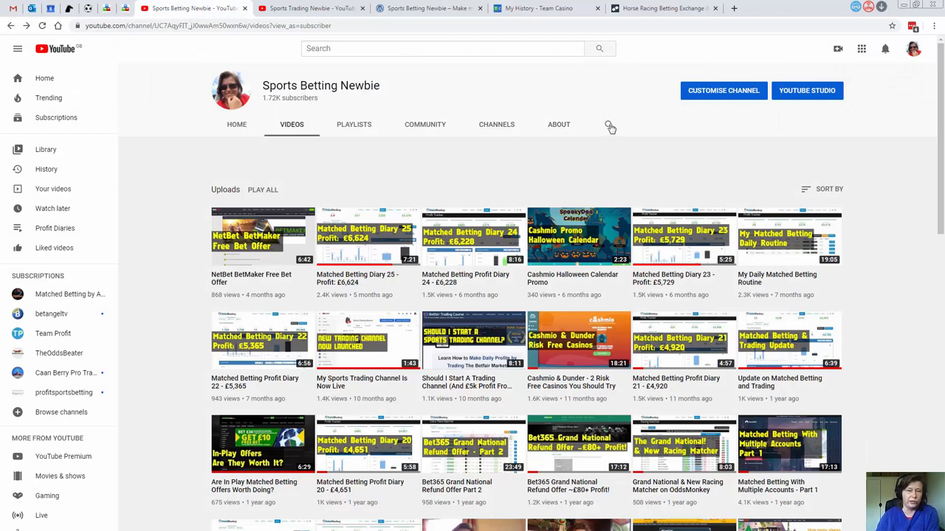
{"action": "mouse_move", "coordinate": [396, 83]}
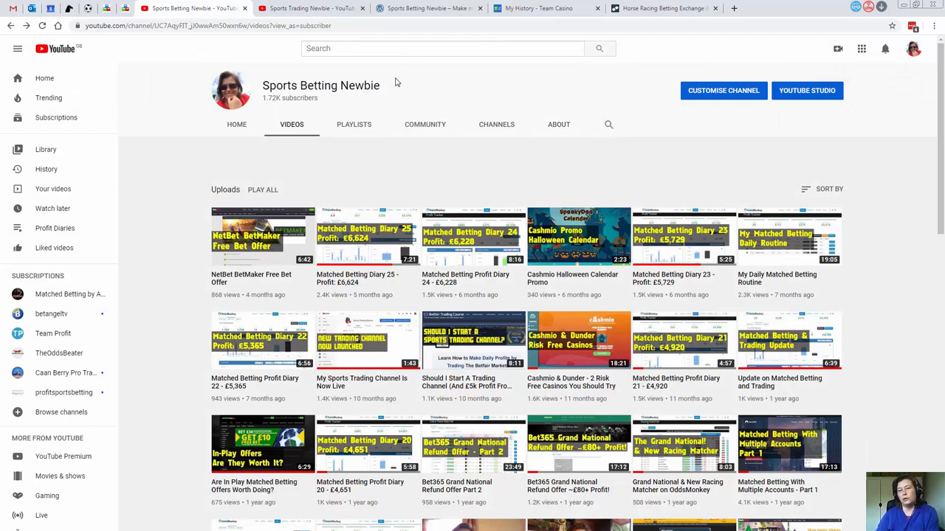
{"action": "mouse_move", "coordinate": [393, 68]}
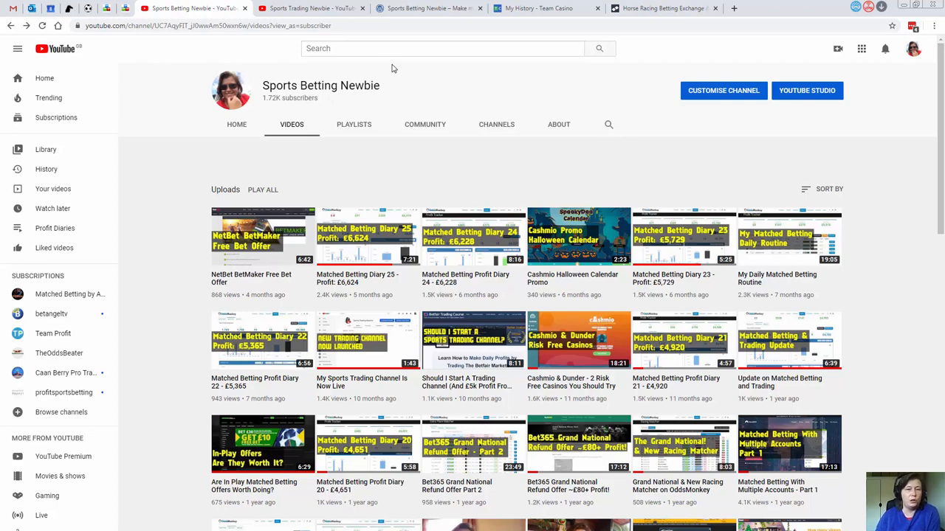
{"action": "left_click", "coordinate": [428, 8]}
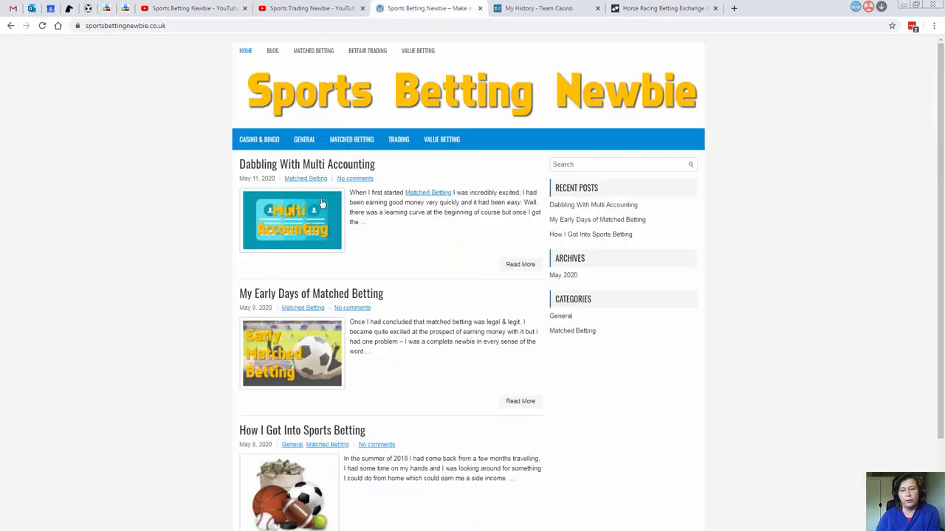
{"action": "mouse_move", "coordinate": [672, 216]}
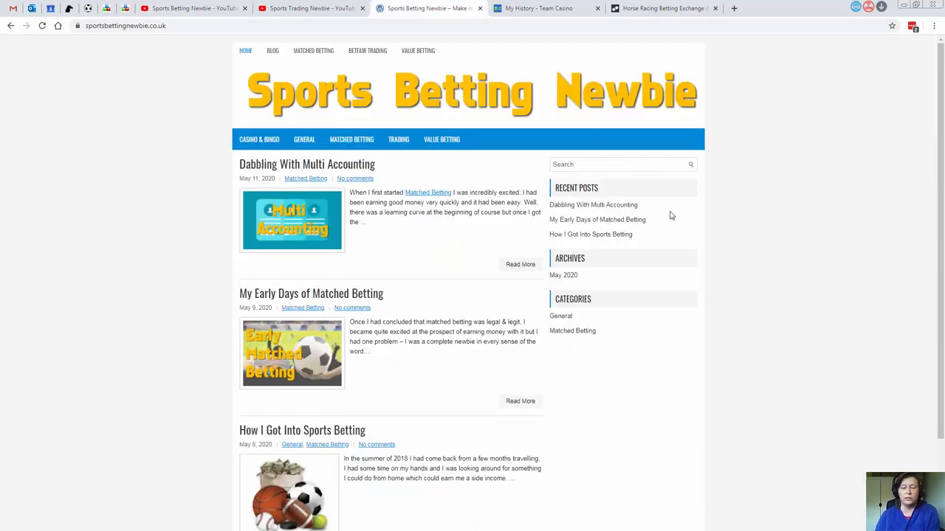
{"action": "mouse_move", "coordinate": [555, 245]}
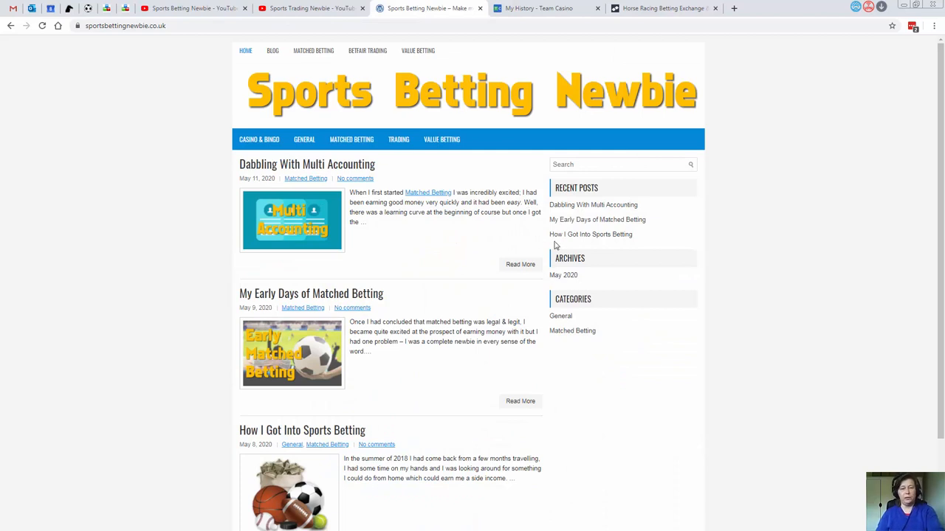
{"action": "mouse_move", "coordinate": [661, 186]}
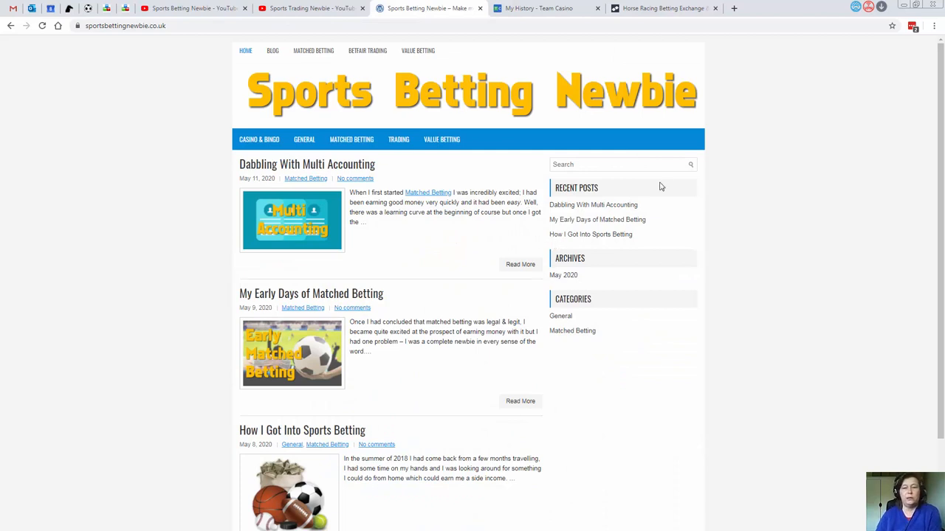
{"action": "mouse_move", "coordinate": [219, 48]}
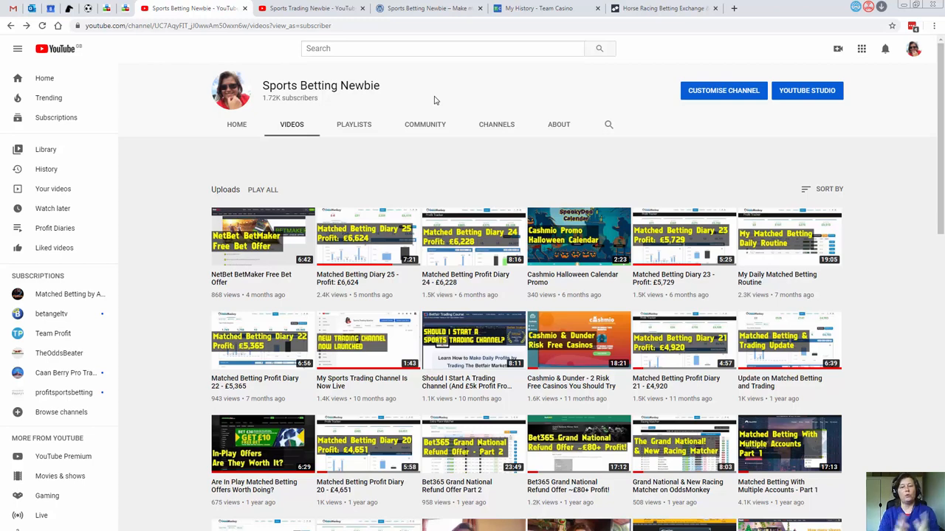
{"action": "mouse_move", "coordinate": [322, 35]}
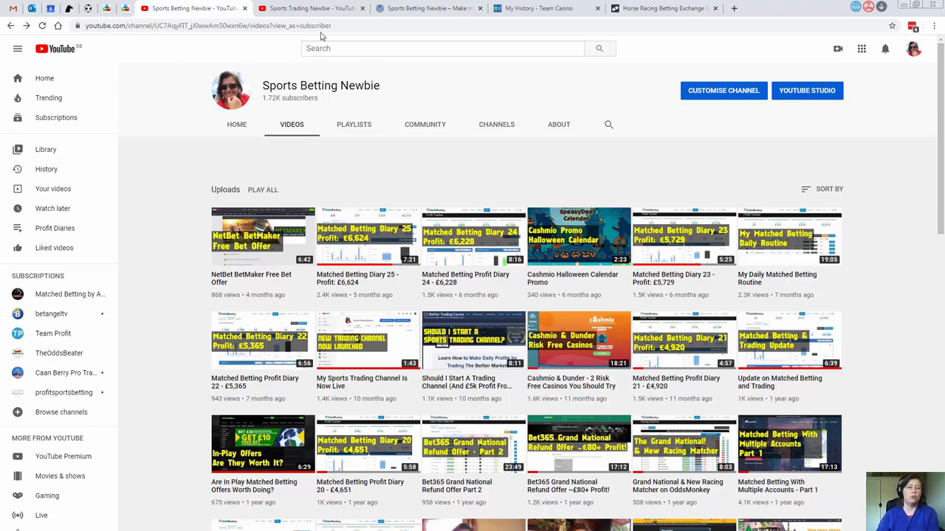
Switch to the Sports Trading Newbie channel's Videos page.
{"action": "left_click", "coordinate": [311, 9]}
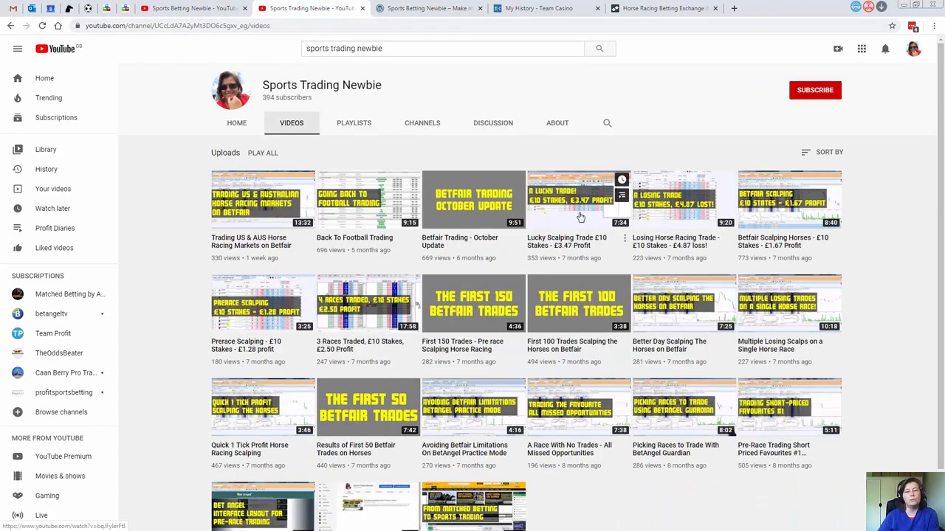
{"action": "mouse_move", "coordinate": [661, 286]}
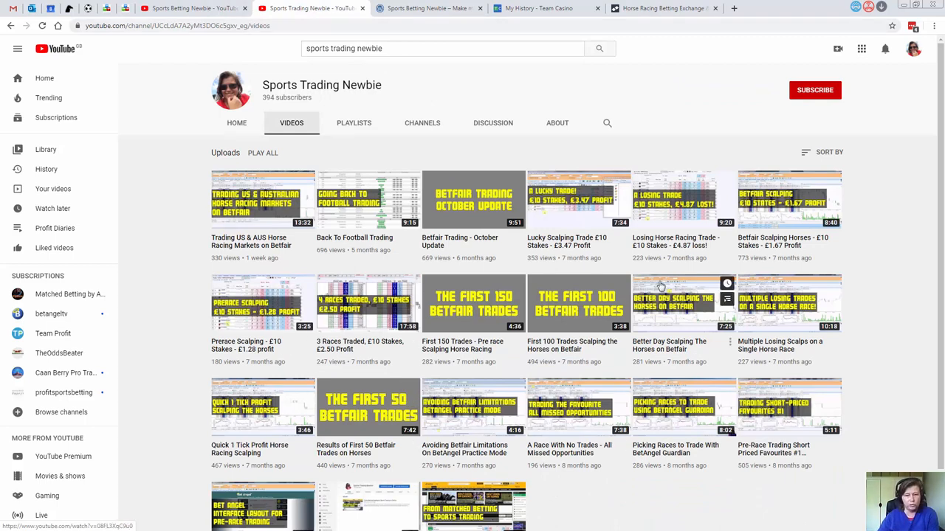
{"action": "mouse_move", "coordinate": [640, 377]}
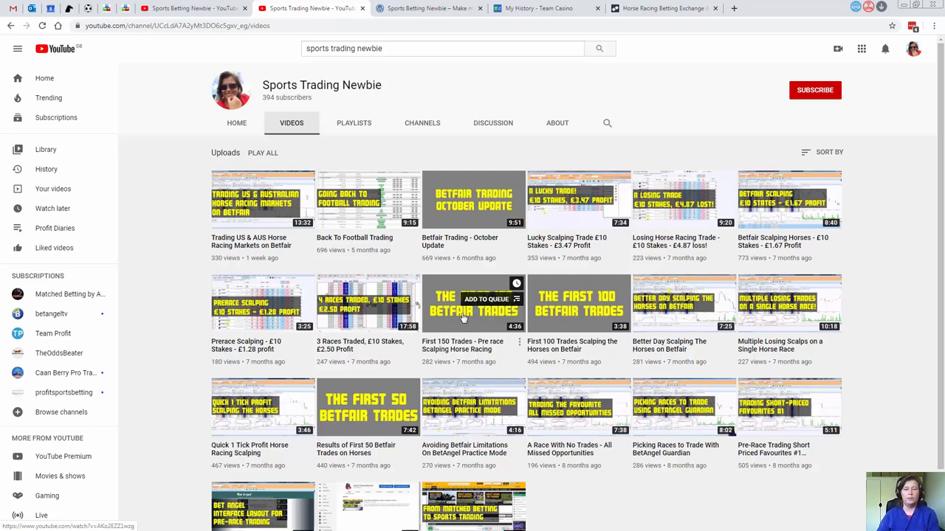
{"action": "mouse_move", "coordinate": [673, 122]}
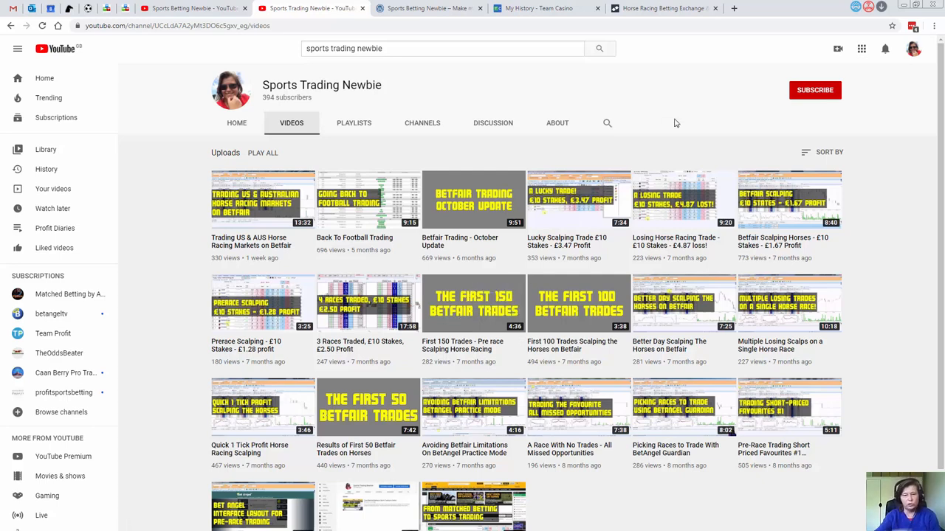
{"action": "mouse_move", "coordinate": [535, 254]}
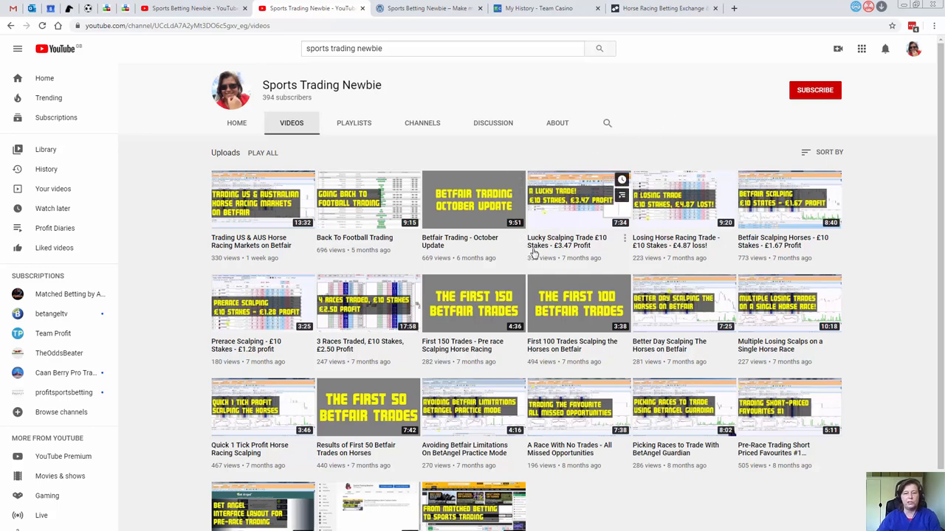
{"action": "mouse_move", "coordinate": [575, 264]}
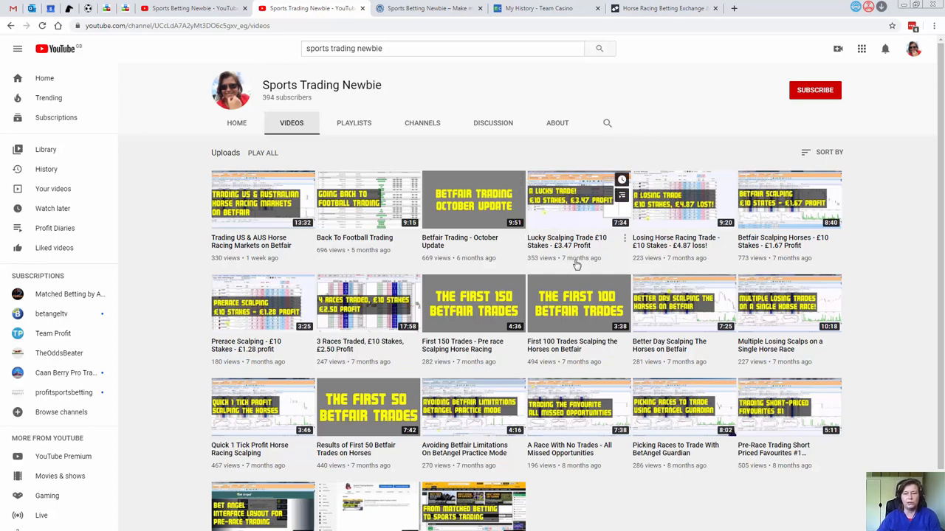
{"action": "mouse_move", "coordinate": [568, 245]}
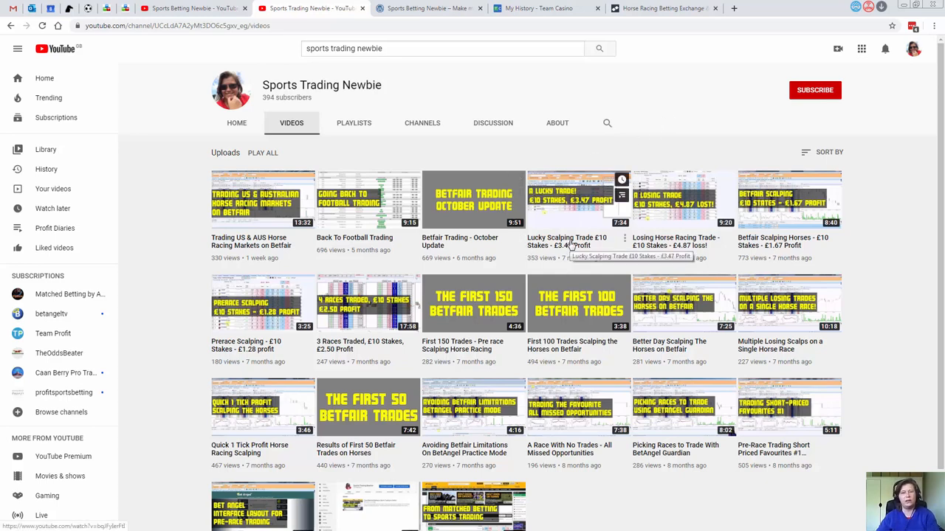
{"action": "mouse_move", "coordinate": [653, 81]}
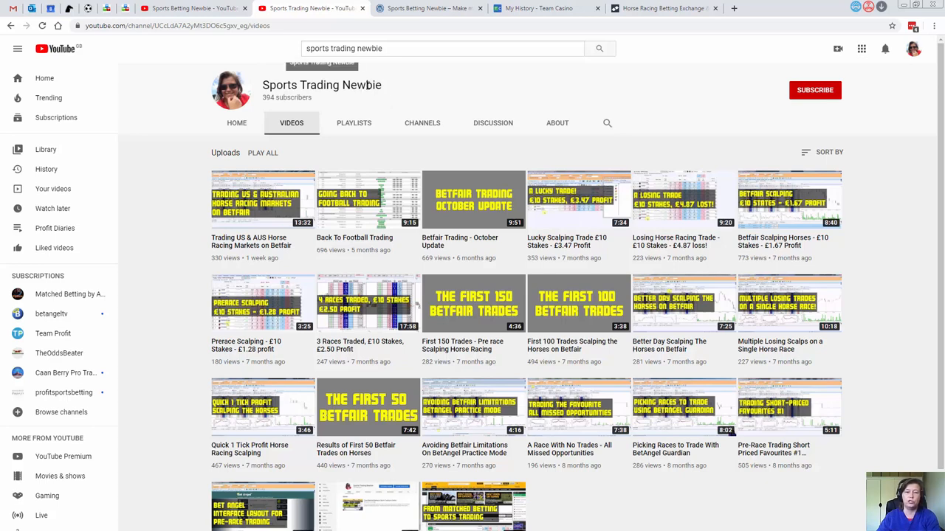
{"action": "mouse_move", "coordinate": [445, 92]}
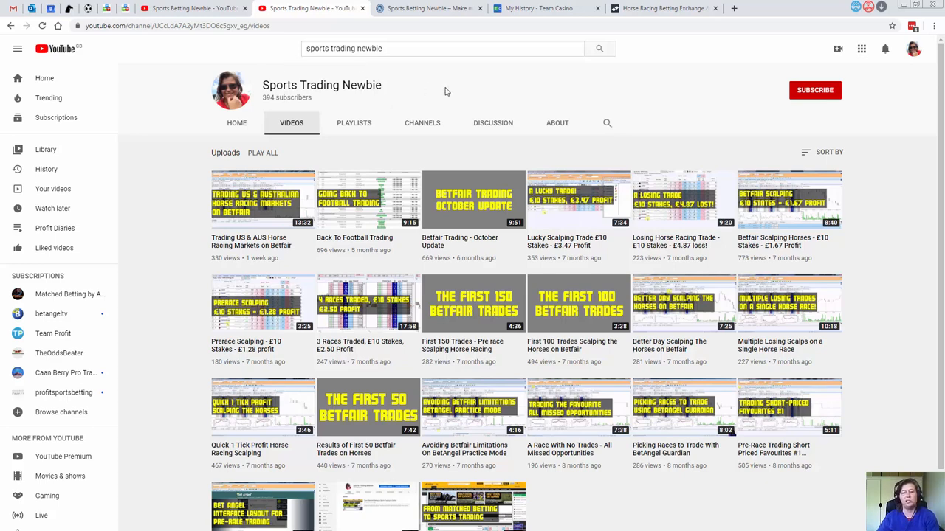
{"action": "mouse_move", "coordinate": [411, 100]}
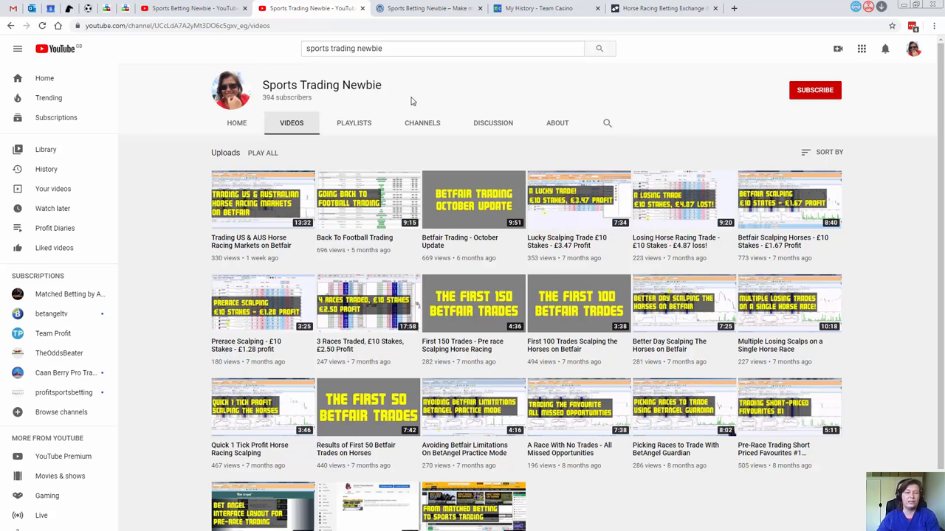
{"action": "mouse_move", "coordinate": [670, 112]}
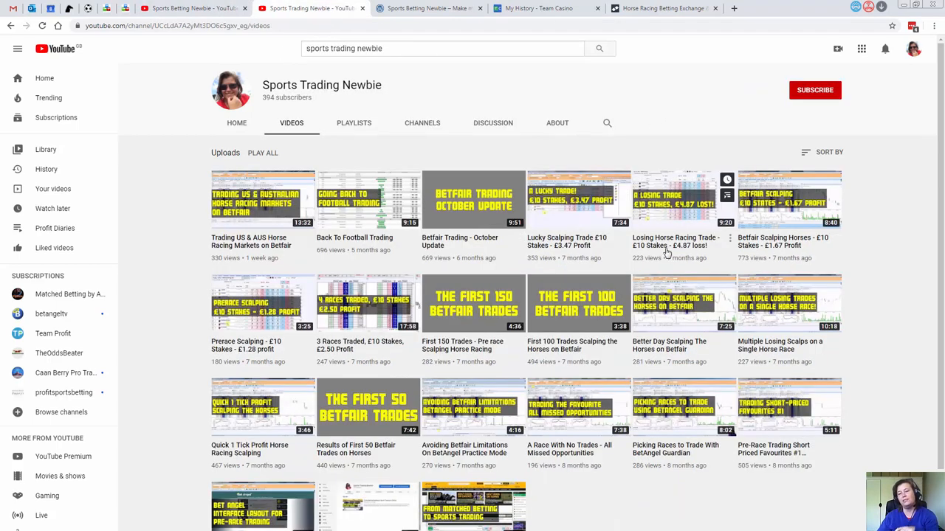
{"action": "scroll", "scroll_direction": "down", "scroll_amount": 3}
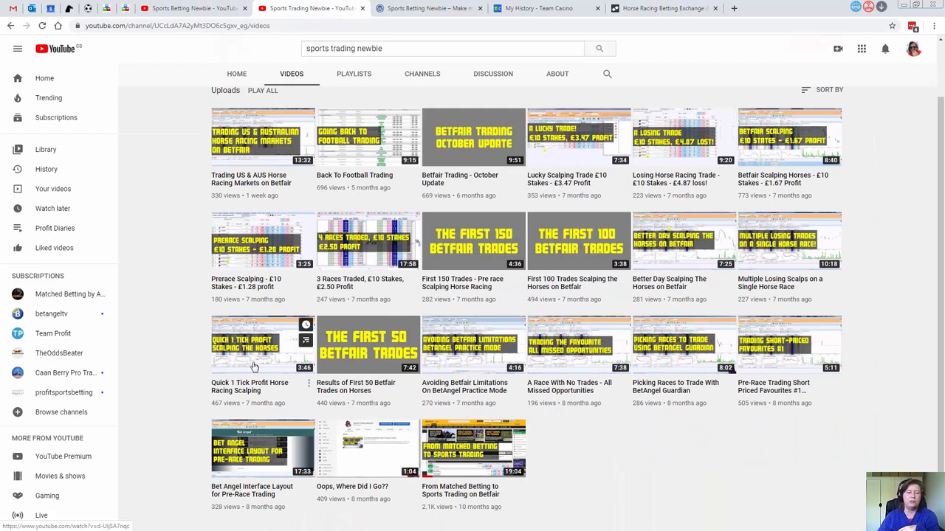
{"action": "mouse_move", "coordinate": [819, 326]}
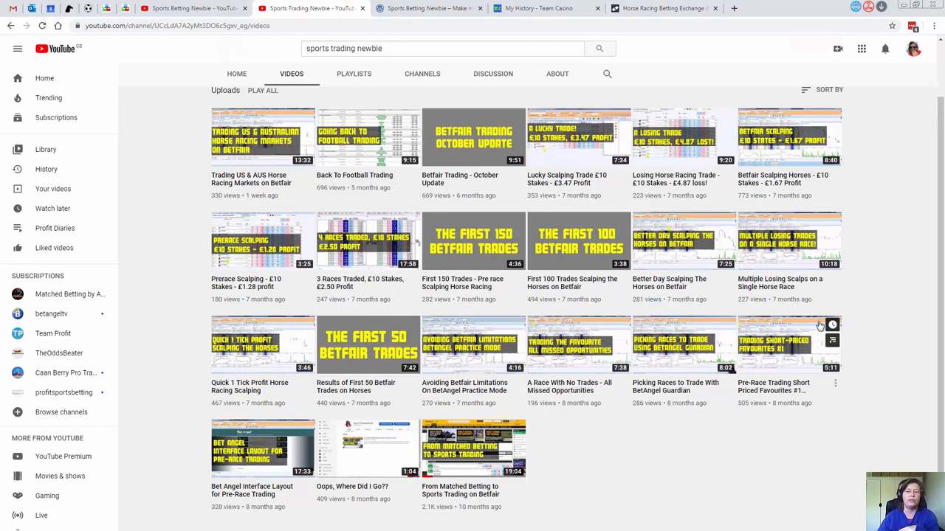
{"action": "scroll", "scroll_direction": "up", "scroll_amount": 3}
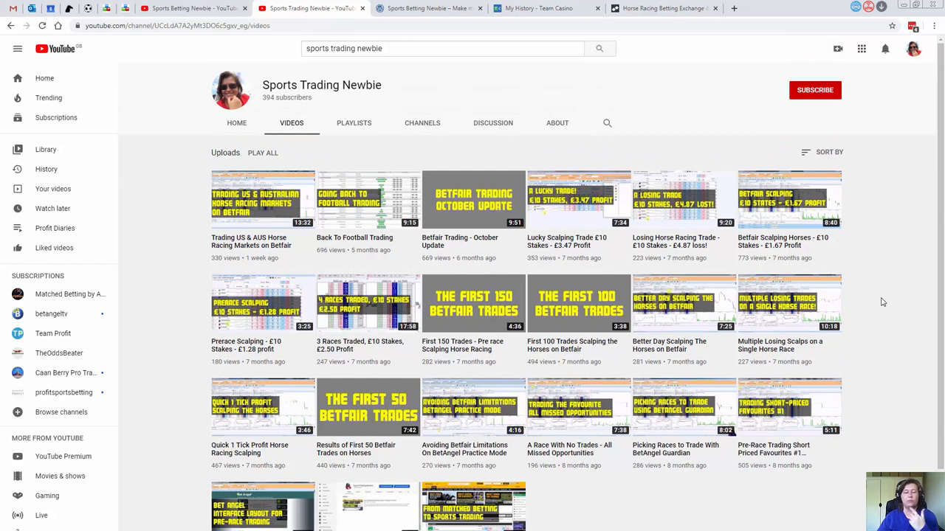
{"action": "mouse_move", "coordinate": [691, 305]}
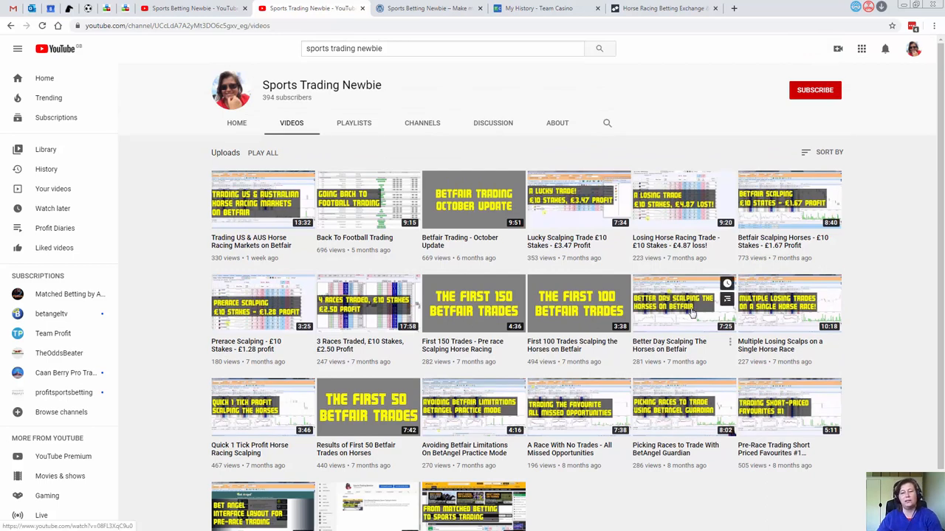
{"action": "mouse_move", "coordinate": [873, 276]}
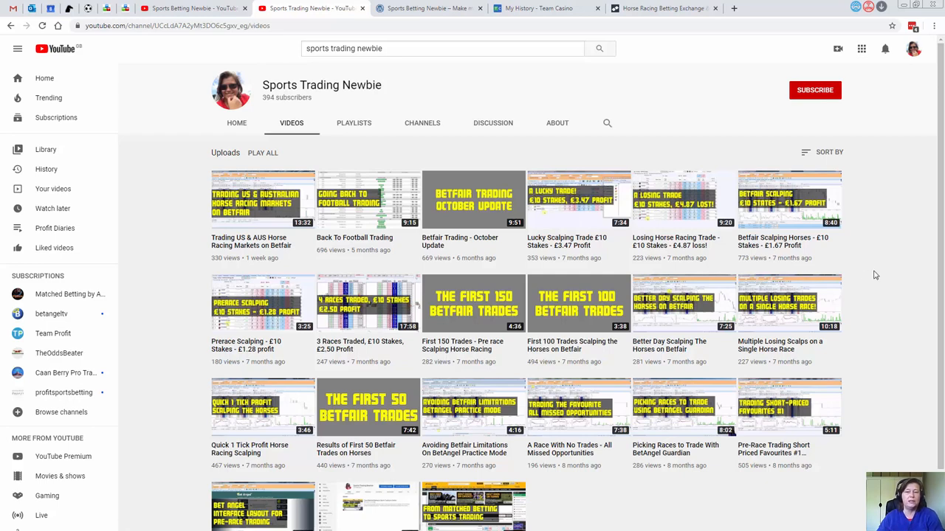
{"action": "mouse_move", "coordinate": [910, 258]}
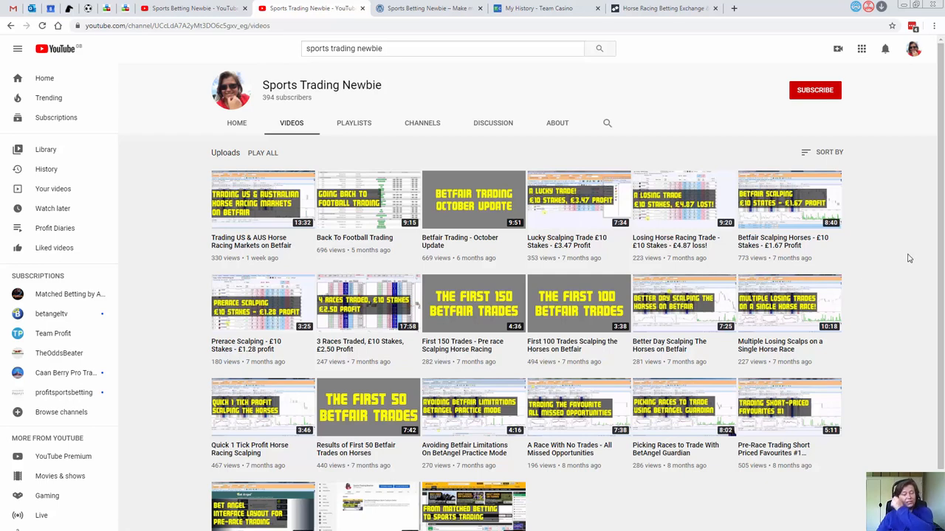
{"action": "mouse_move", "coordinate": [840, 257]}
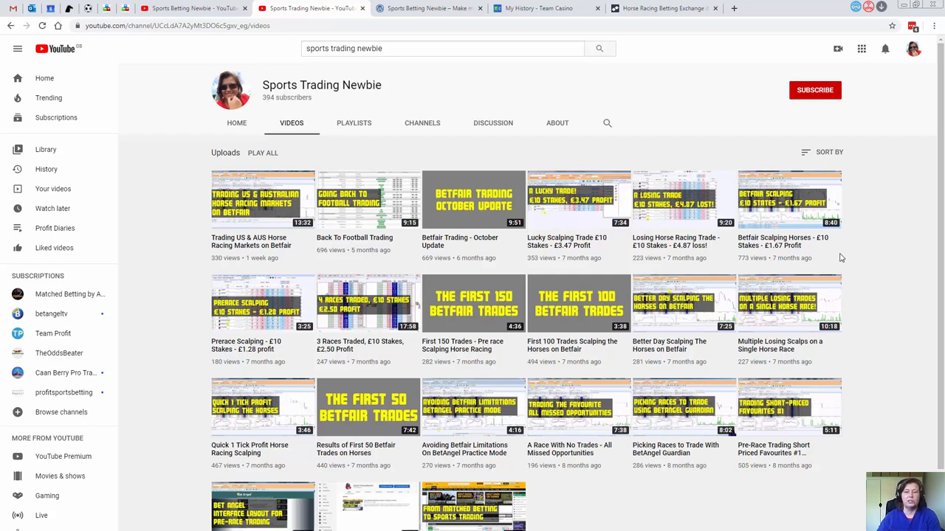
Return to the Sports Betting Newbie channel's Videos page.
{"action": "left_click", "coordinate": [193, 8]}
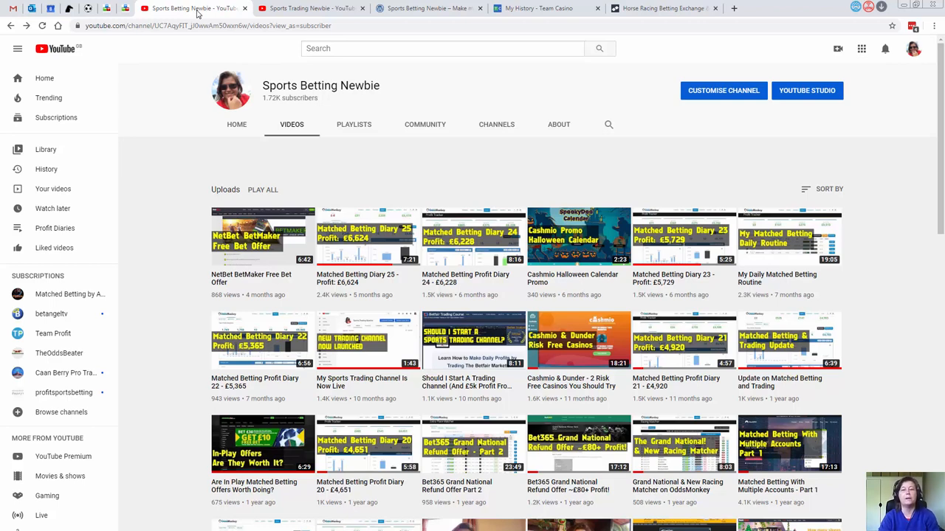
{"action": "mouse_move", "coordinate": [159, 107]}
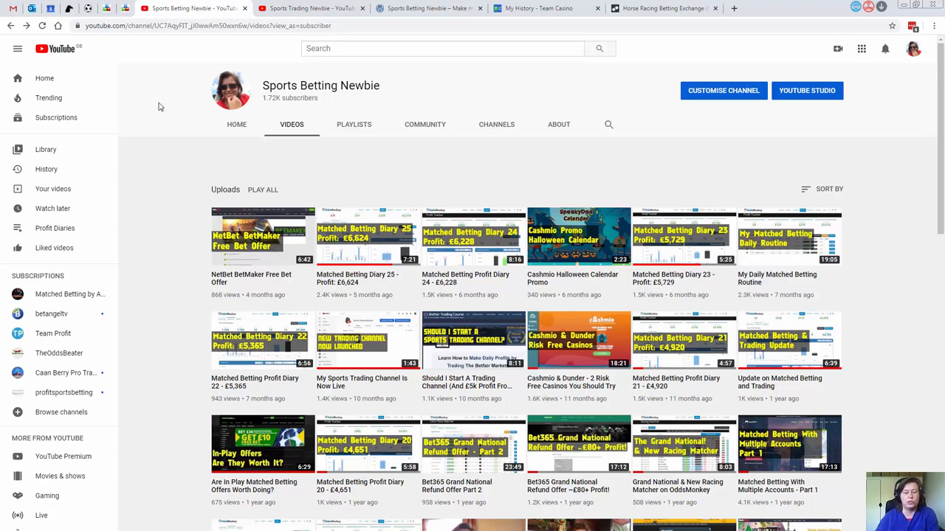